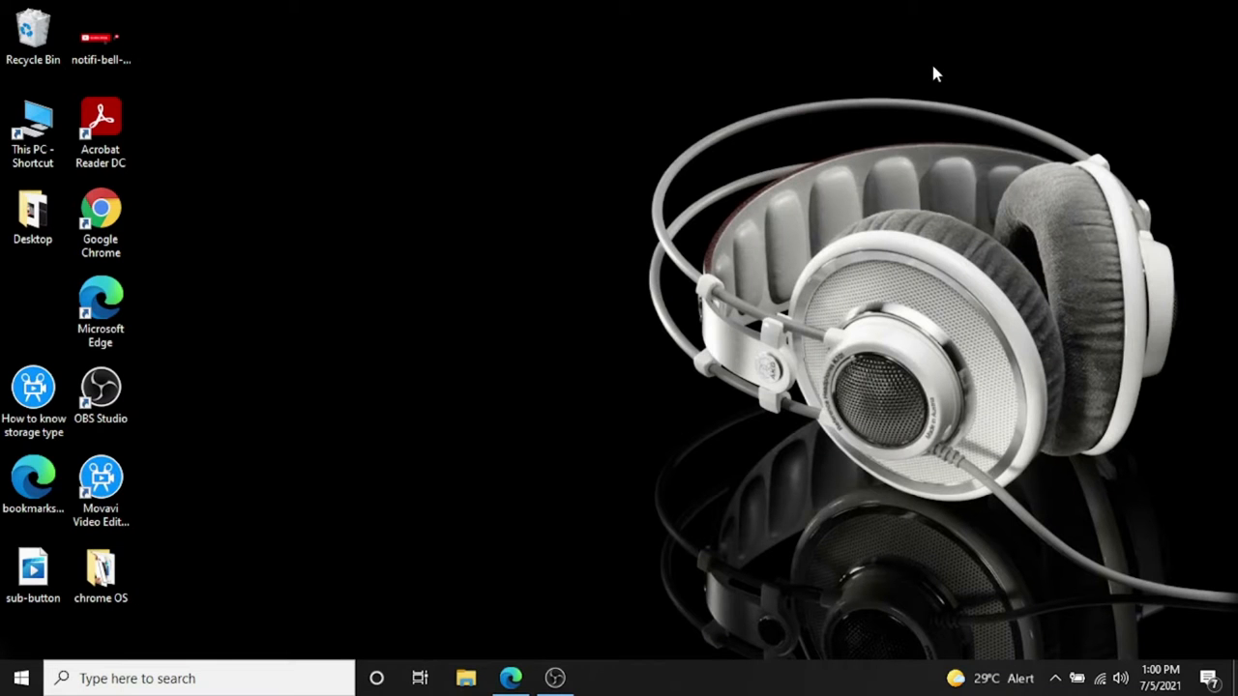
mouse_move(882, 22)
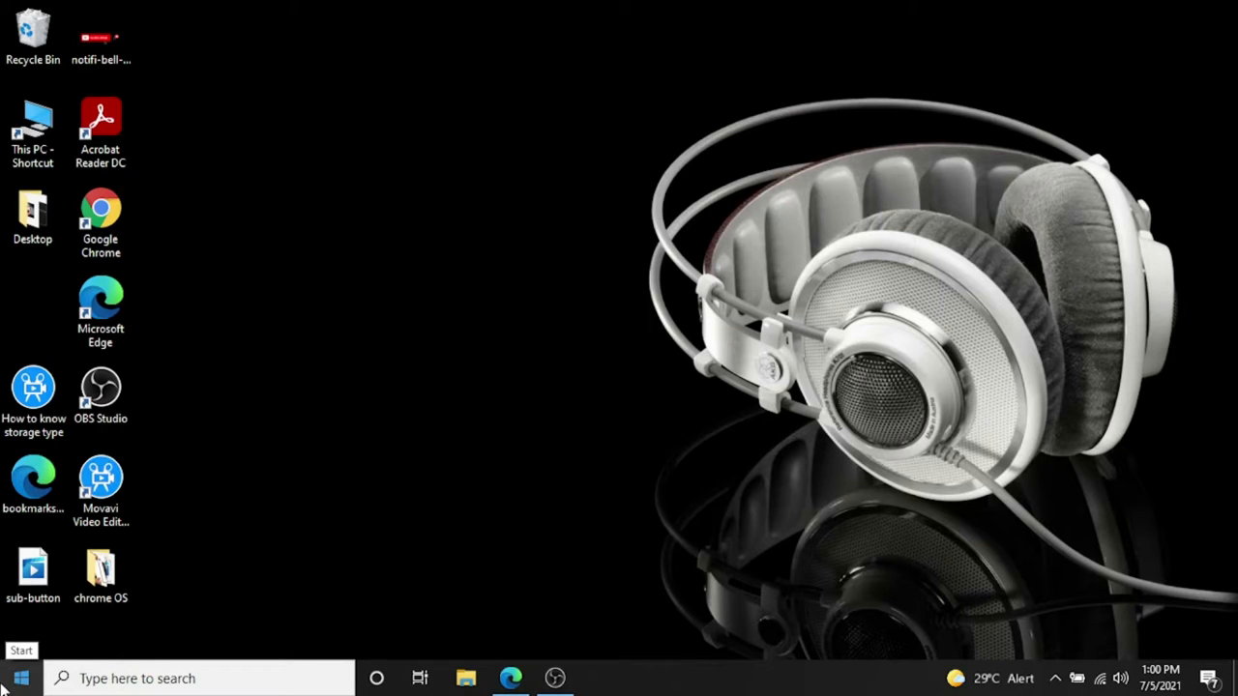
- Search the Start menu for 'cont' to reach Control Panel's User Accounts for hp
click(19, 678)
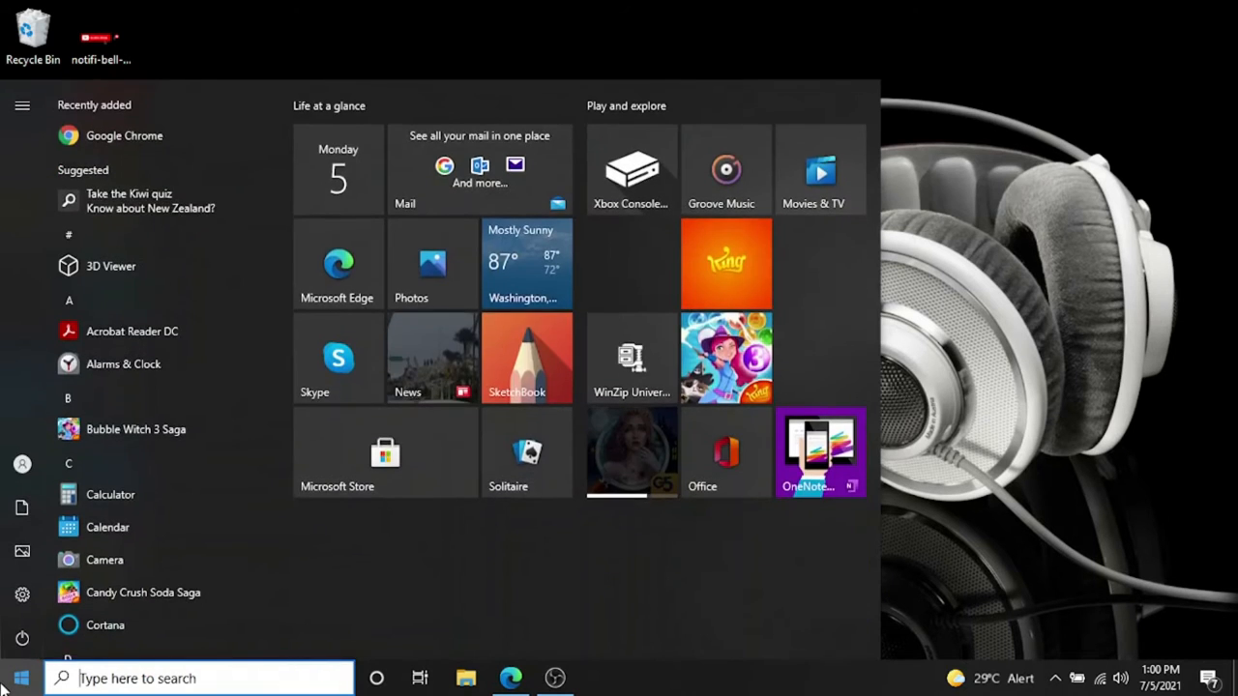
text(cont)
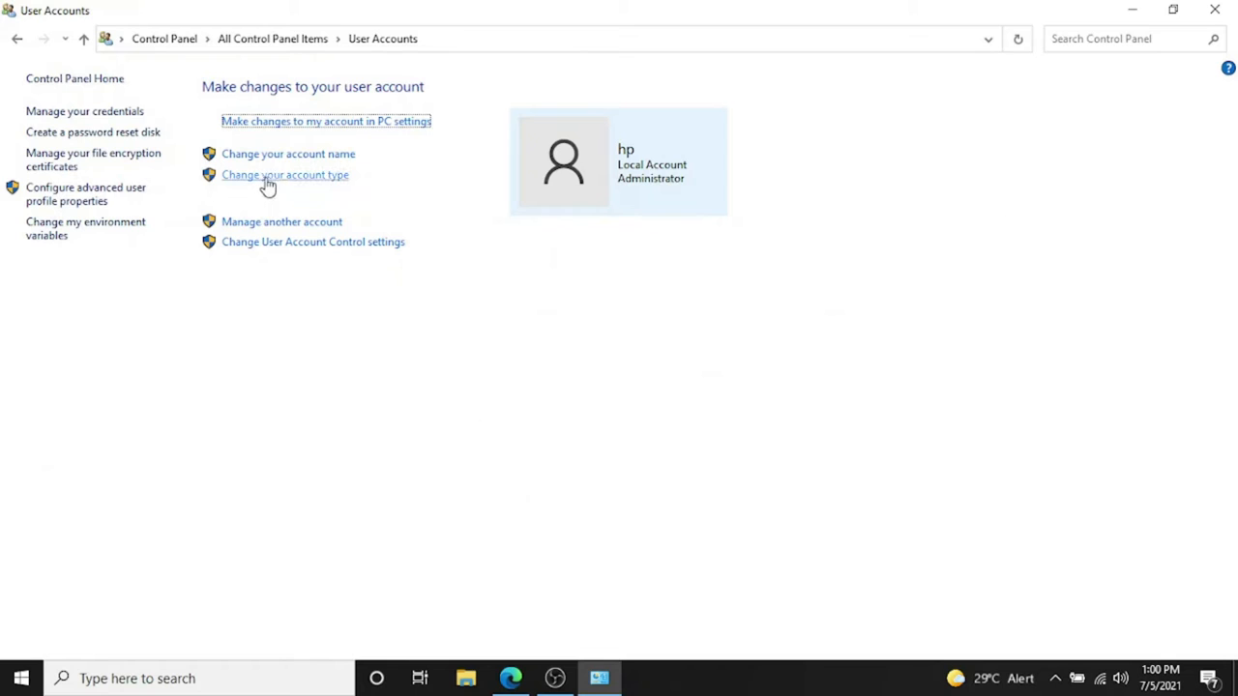
mouse_move(281, 221)
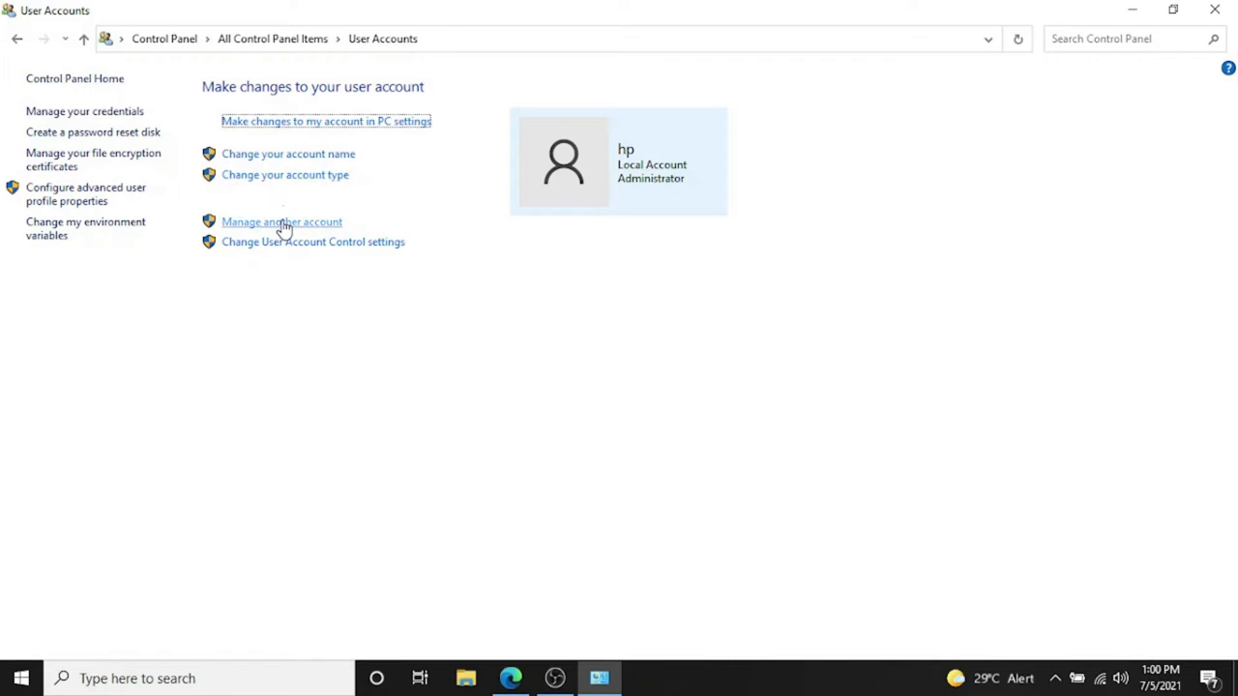
- Show the Manage Accounts list with the hp and Brother accounts
click(282, 222)
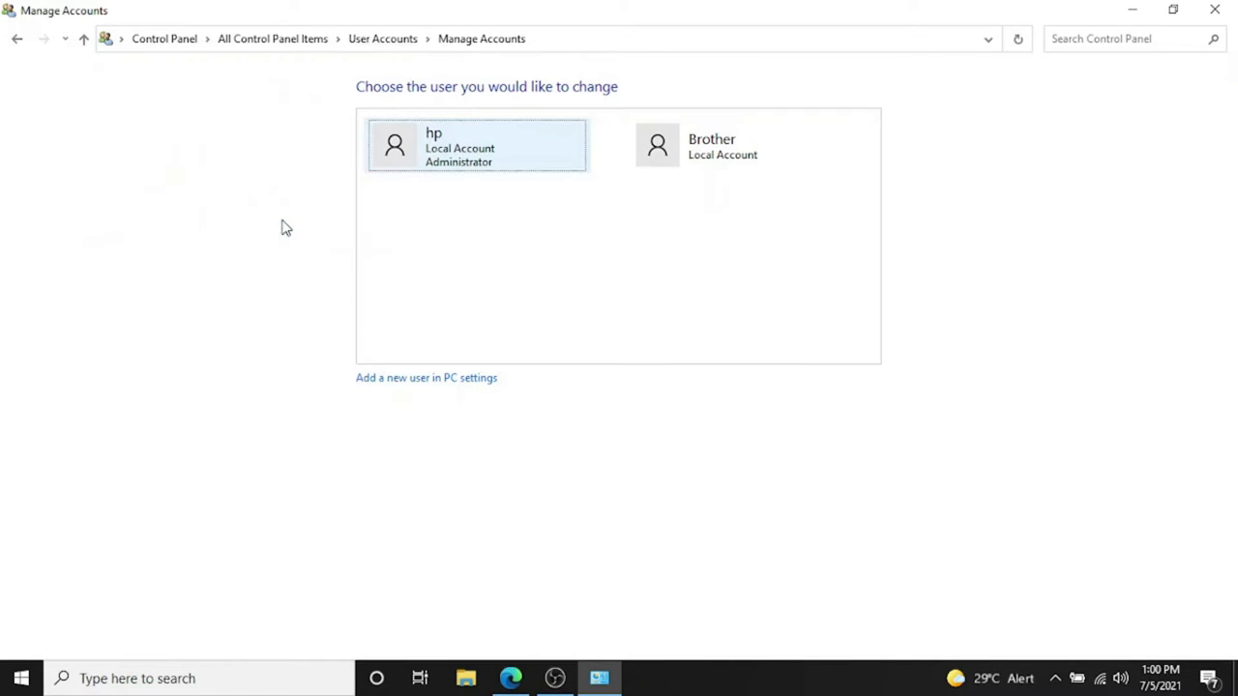
mouse_move(604, 158)
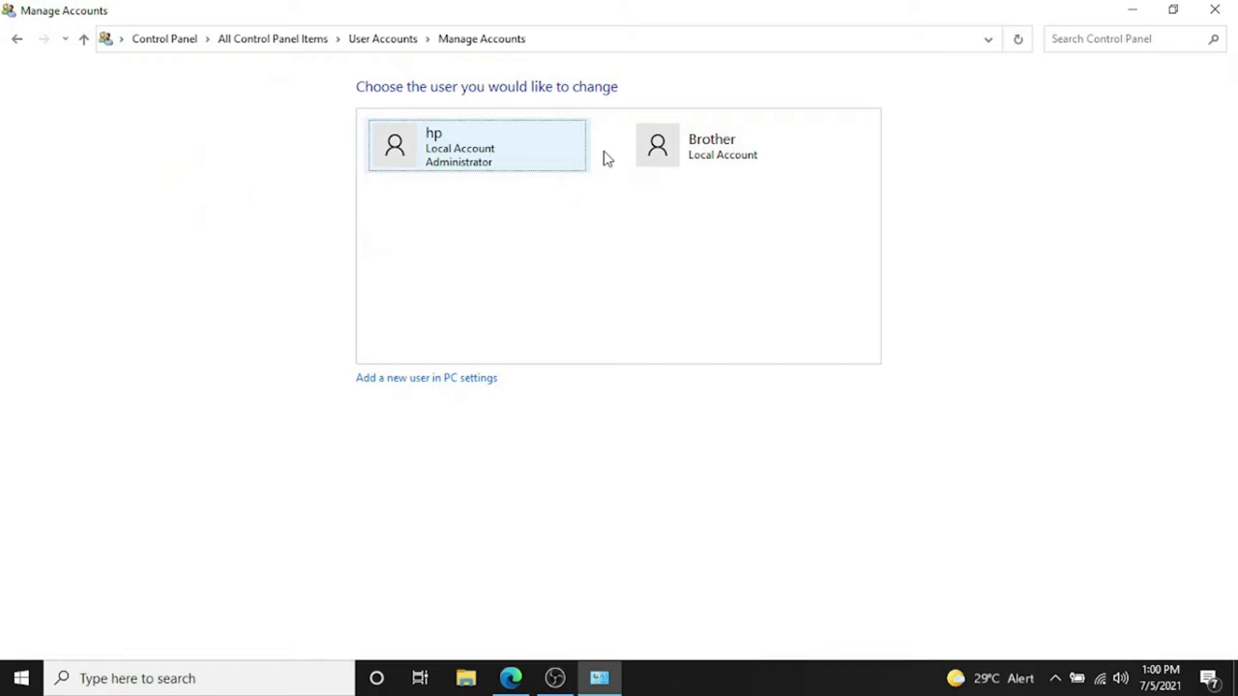
mouse_move(459, 123)
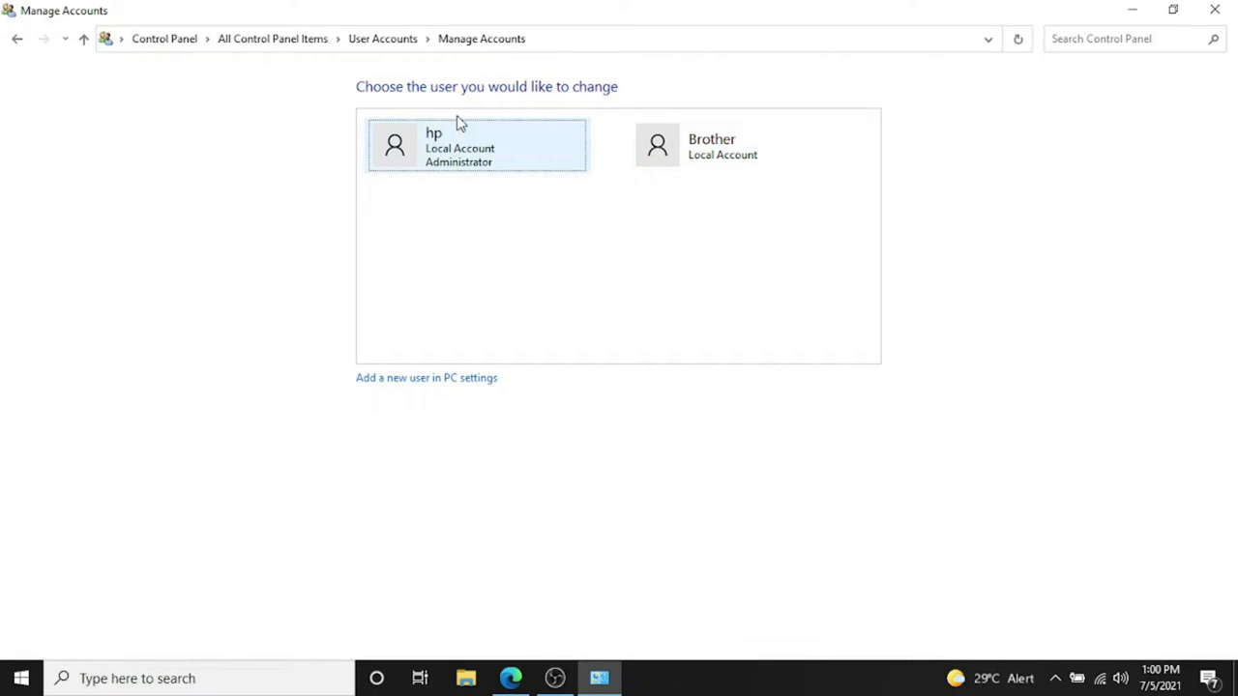
mouse_move(472, 172)
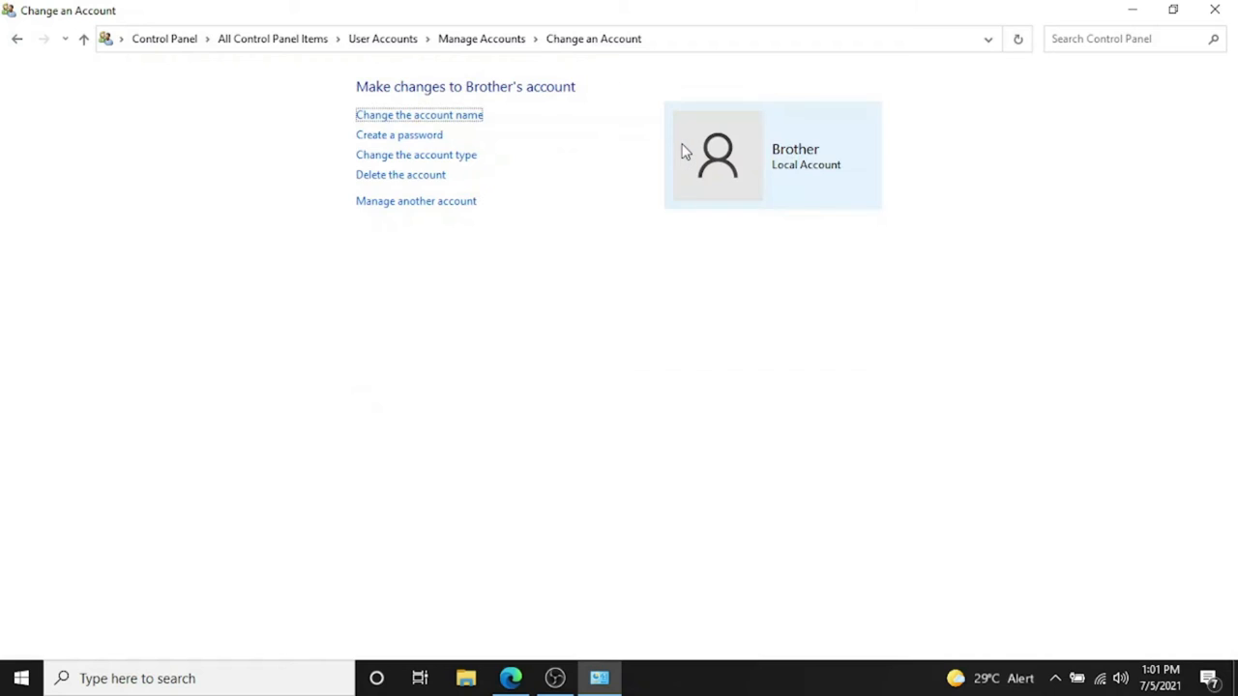
mouse_move(629, 147)
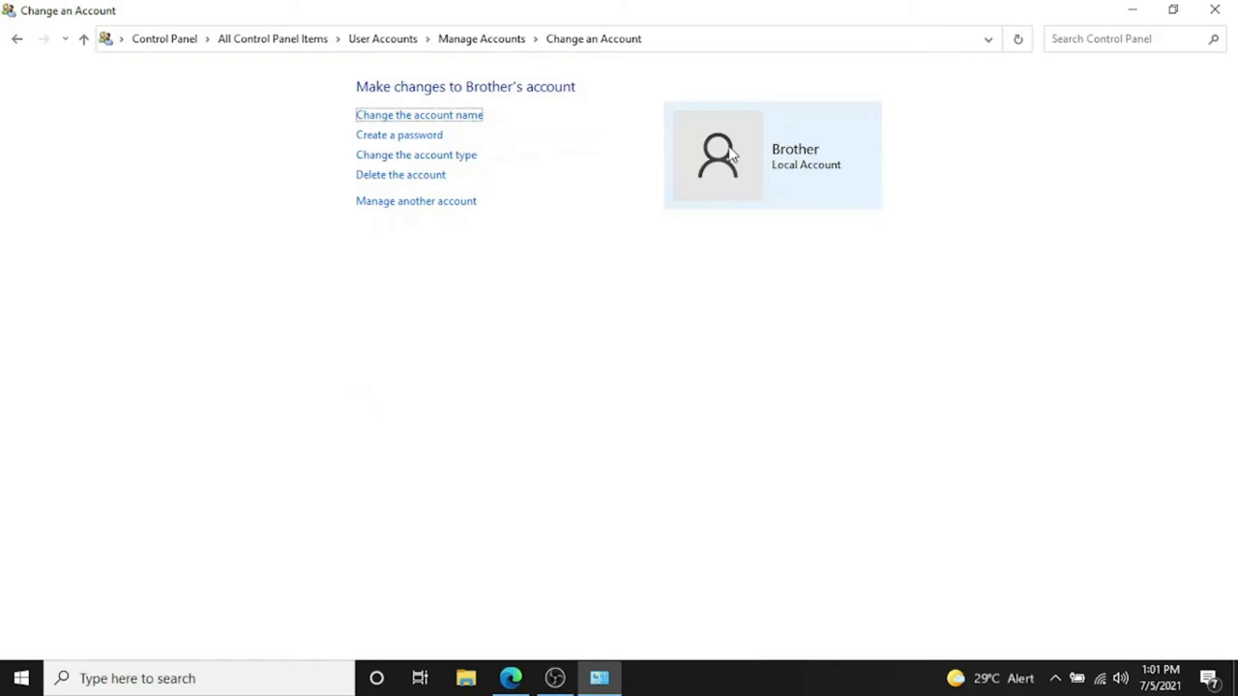
mouse_move(386, 135)
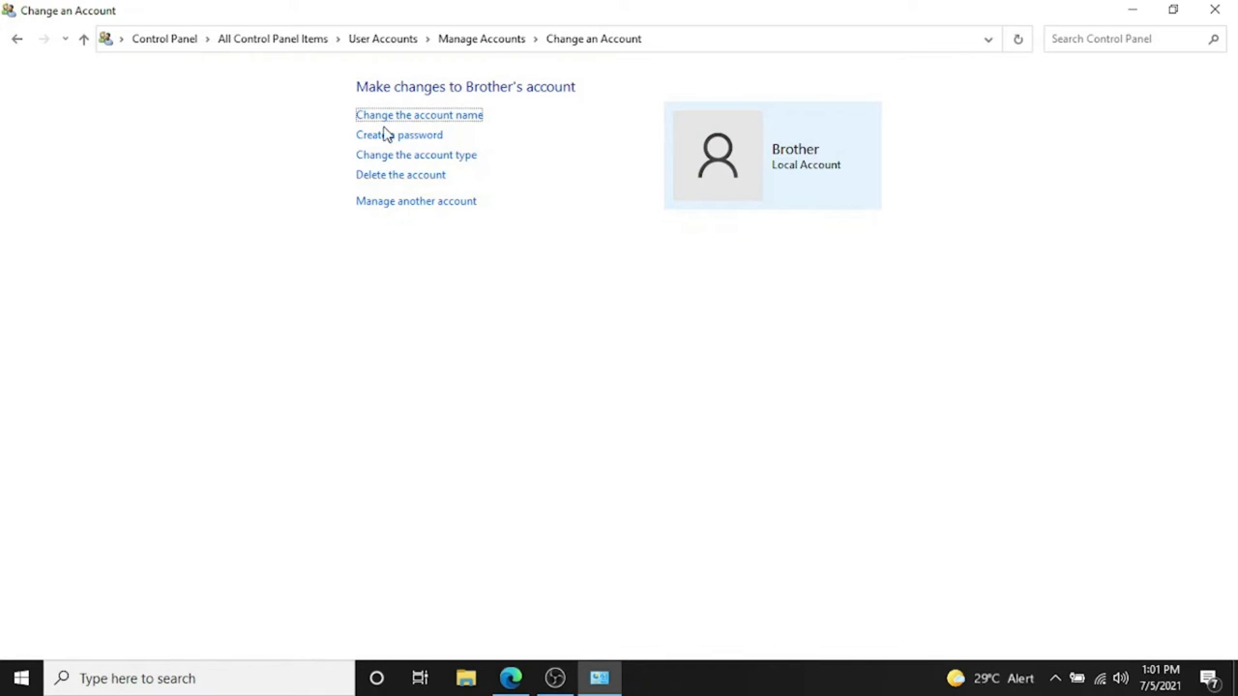
mouse_move(399, 135)
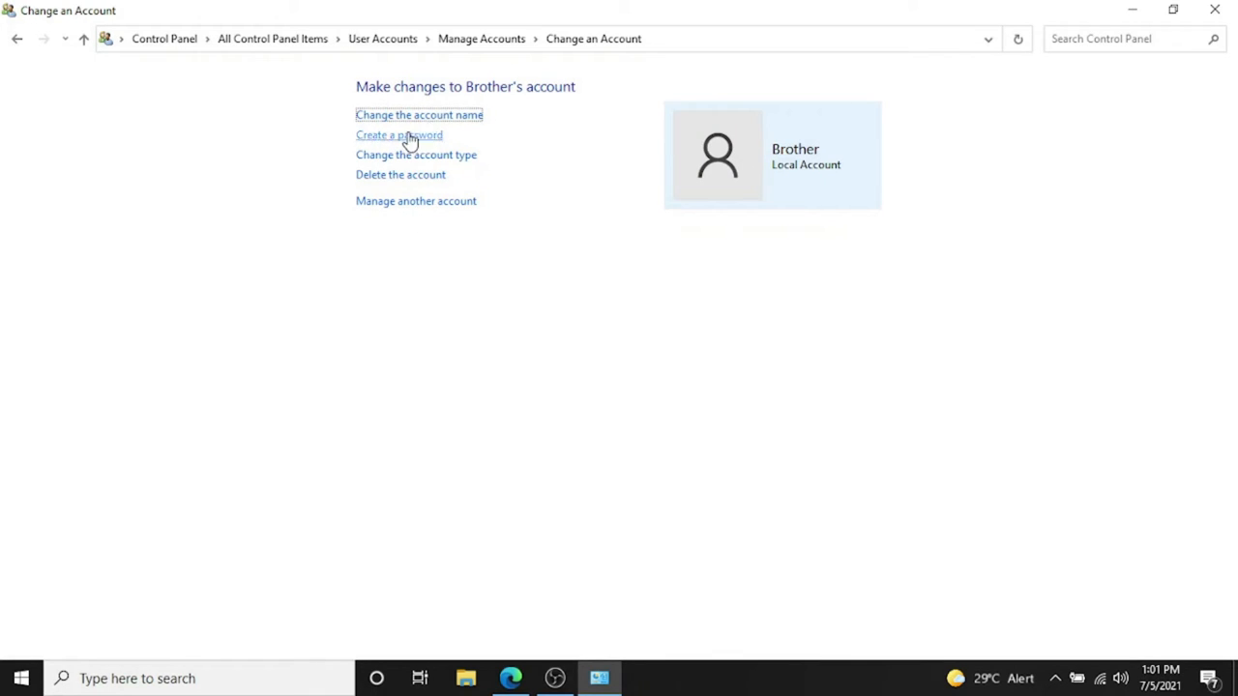
mouse_move(839, 177)
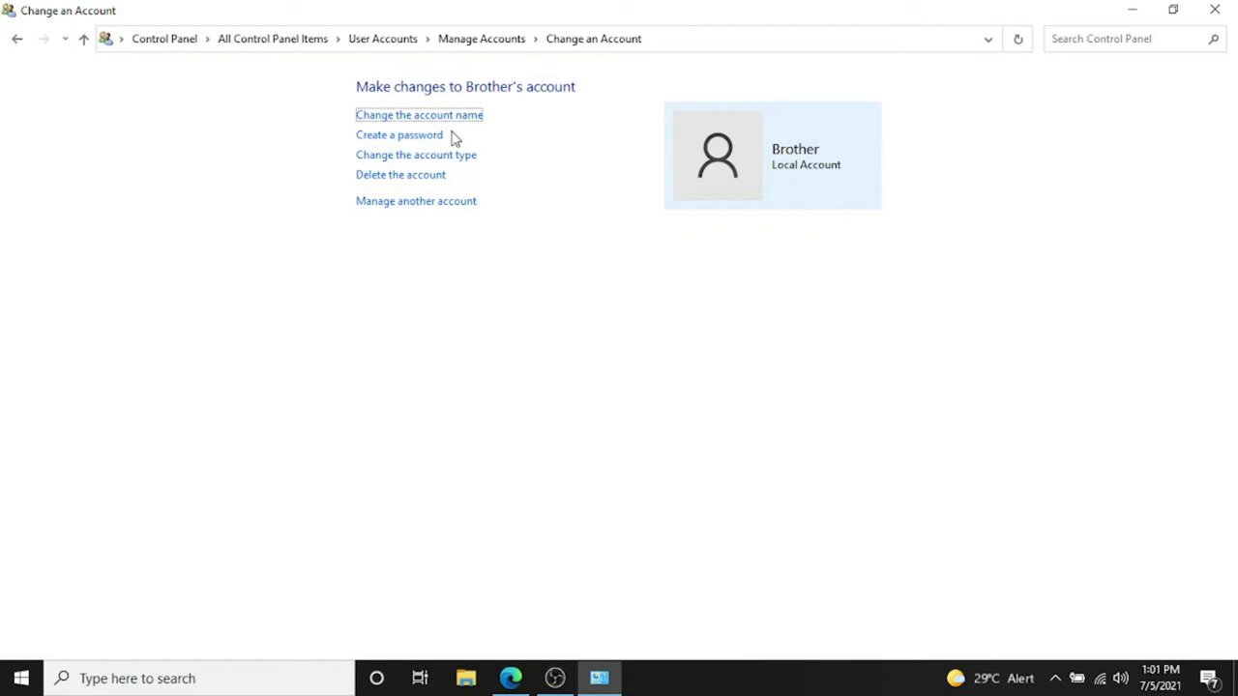
mouse_move(600, 181)
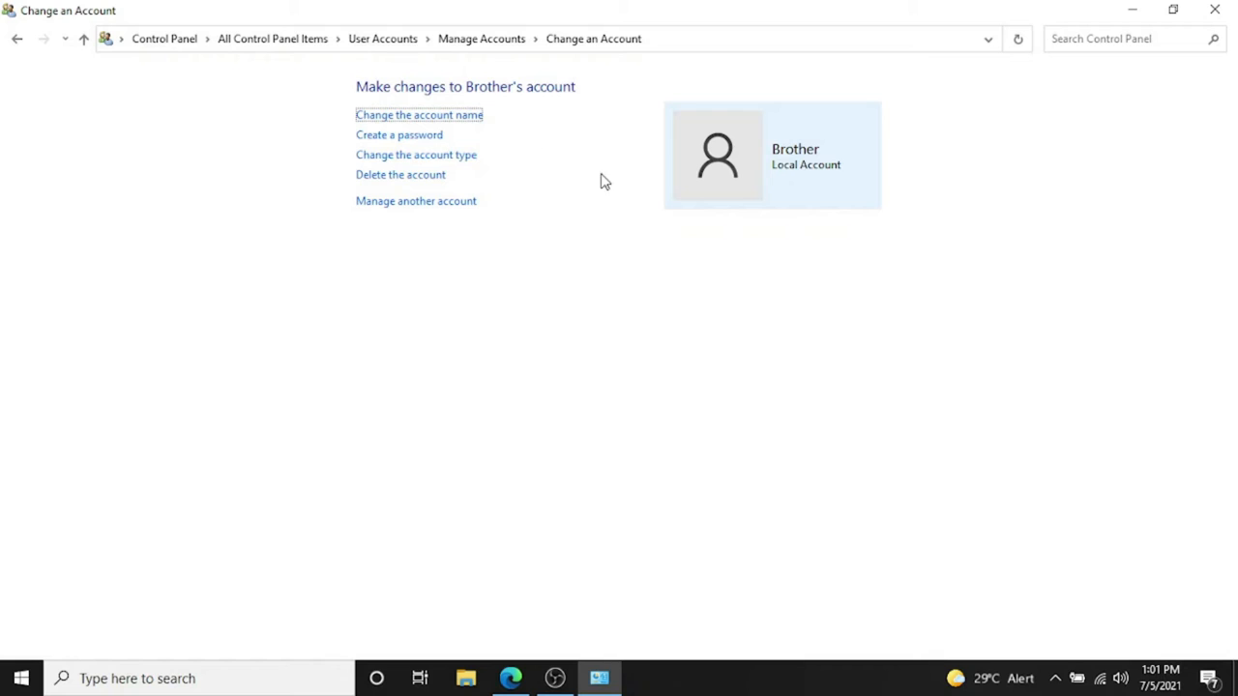
mouse_move(421, 183)
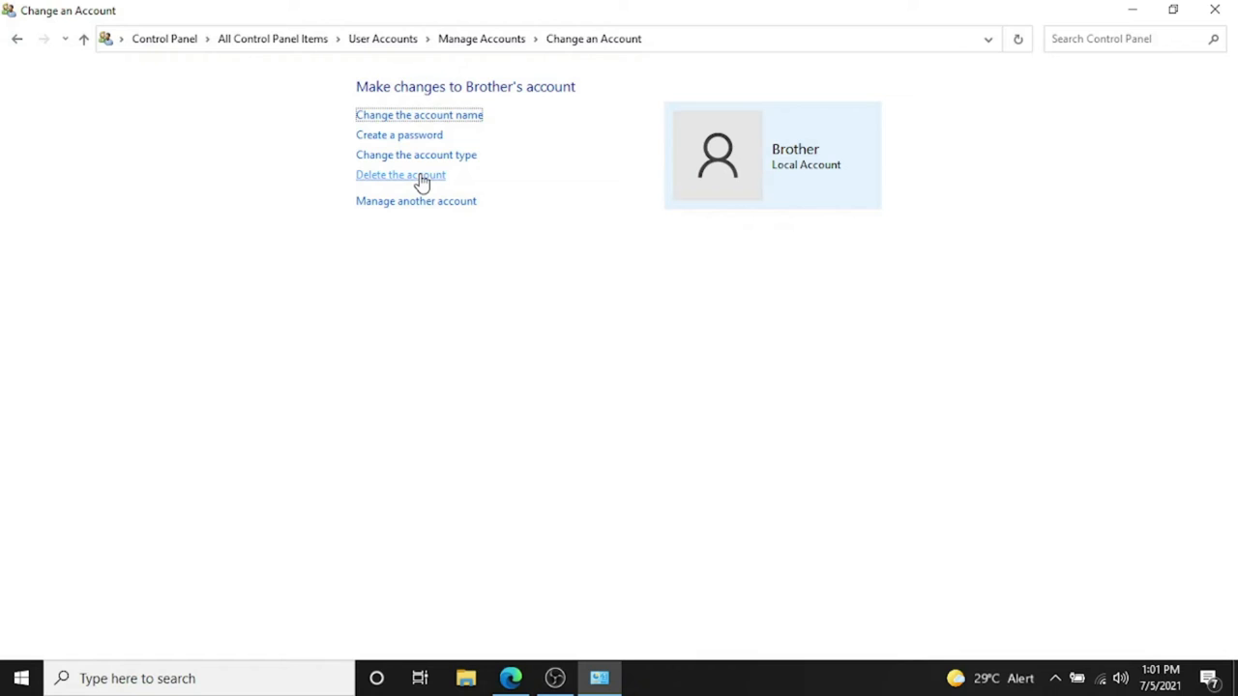
- Delete the Brother account along with its files
click(400, 175)
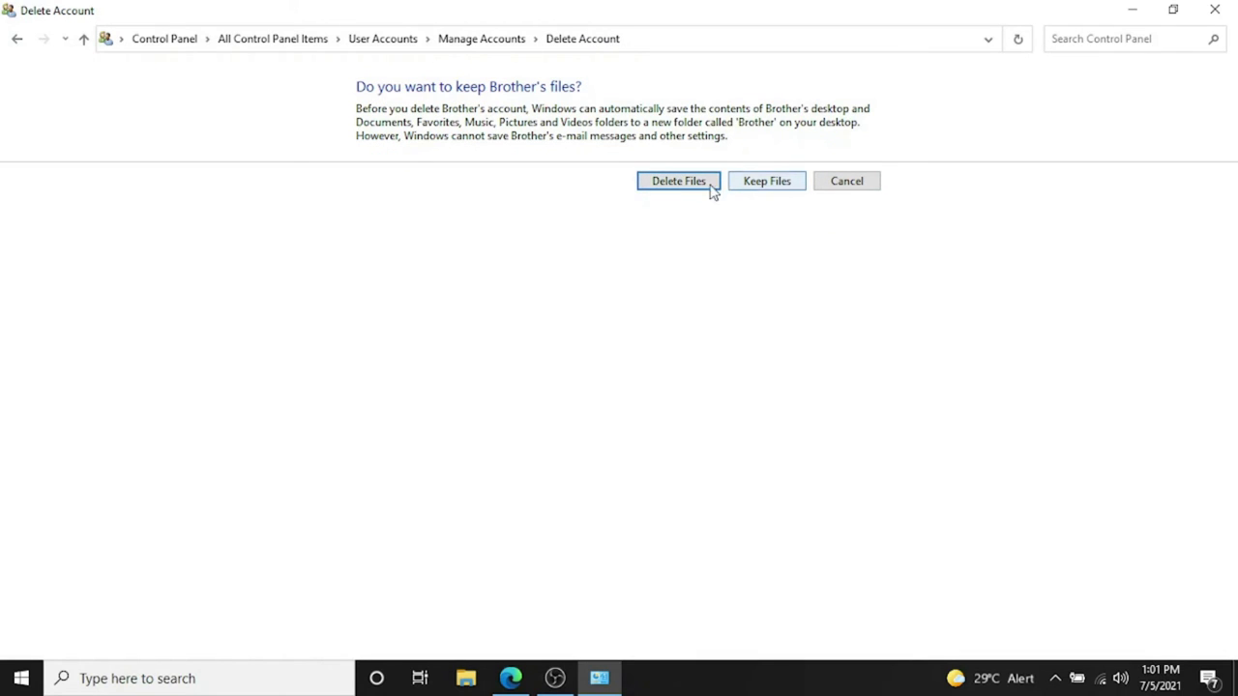
click(678, 181)
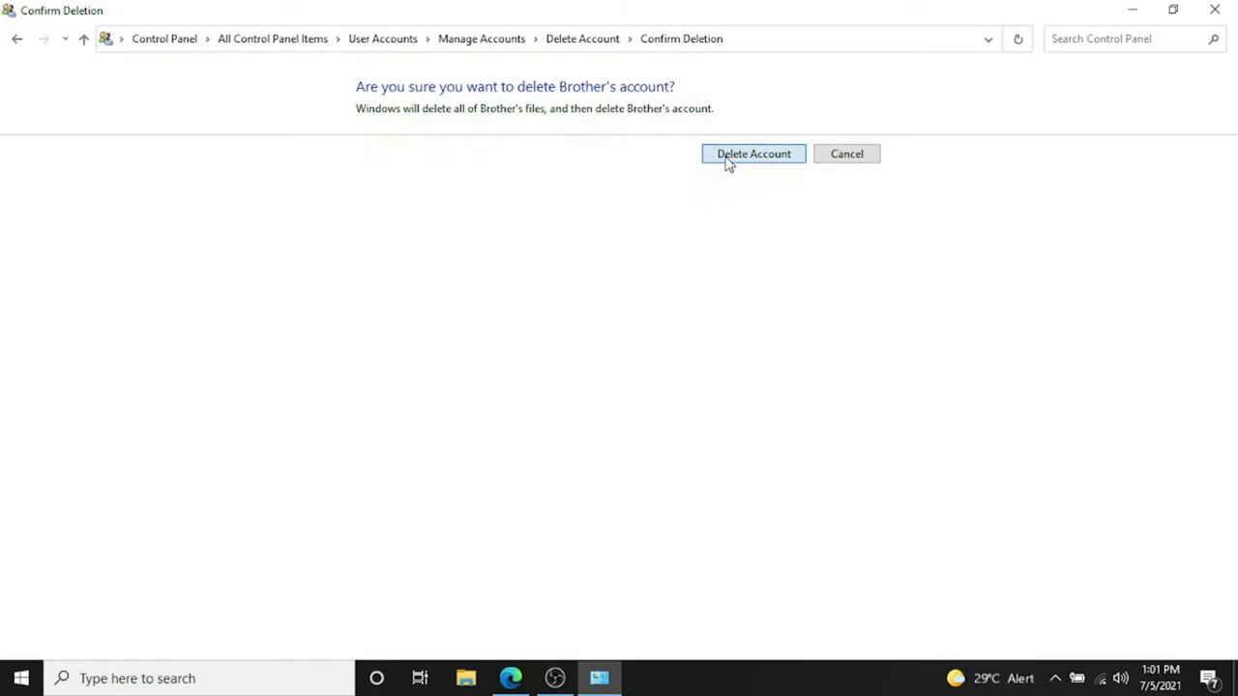
click(753, 154)
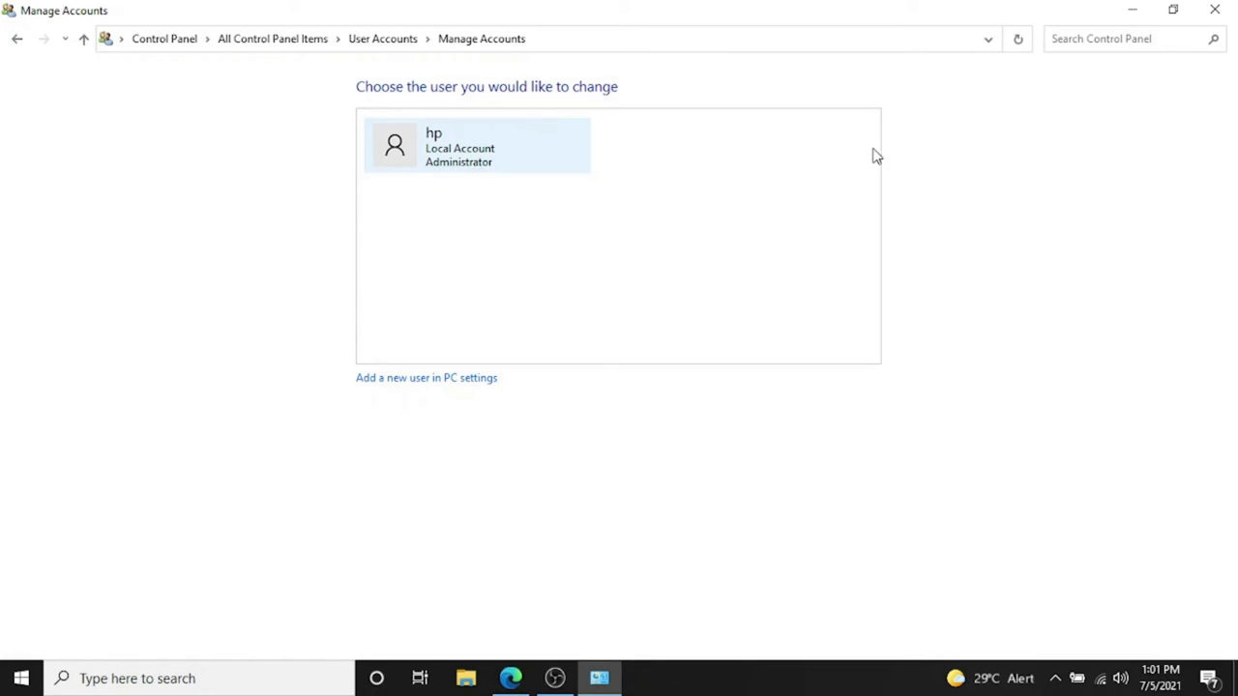
mouse_move(489, 147)
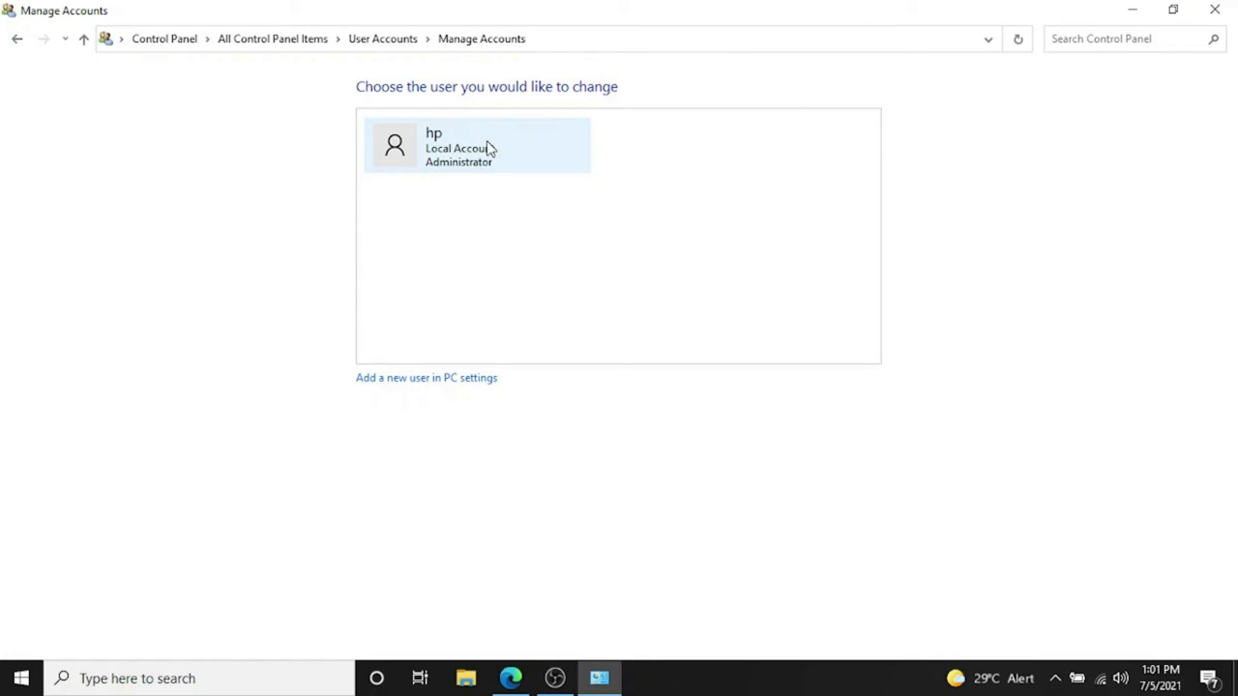
mouse_move(488, 140)
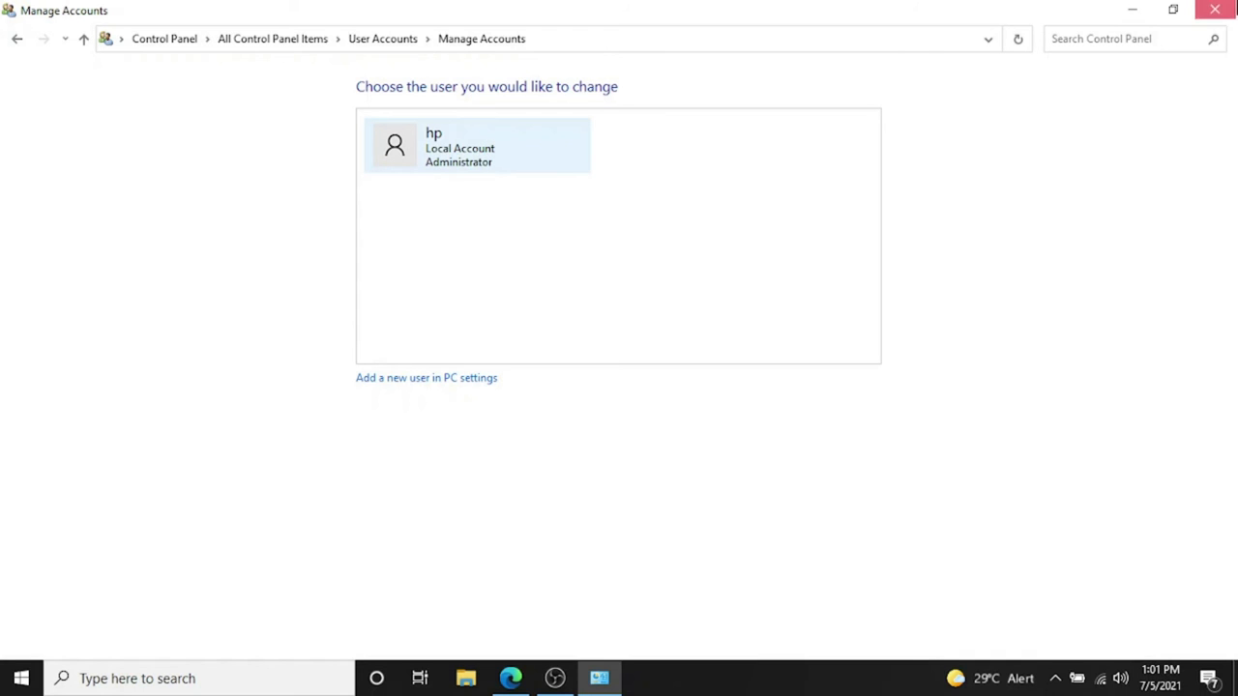
- Close Control Panel and return to the desktop
click(19, 678)
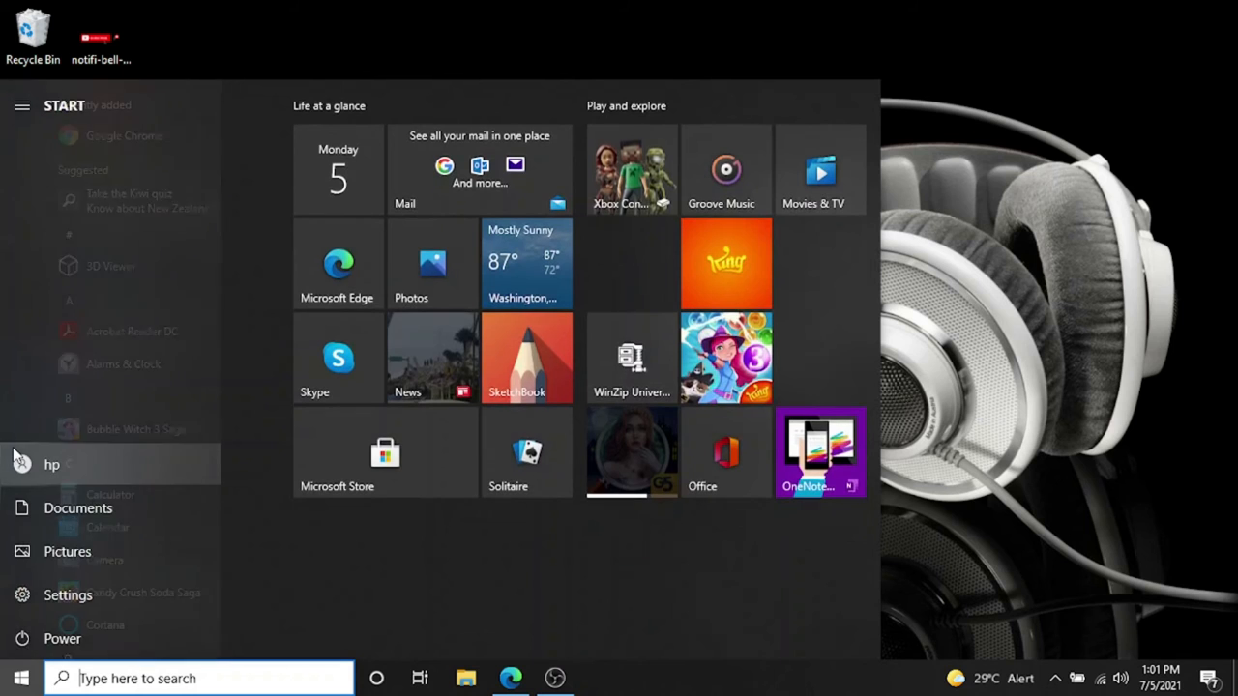
click(51, 464)
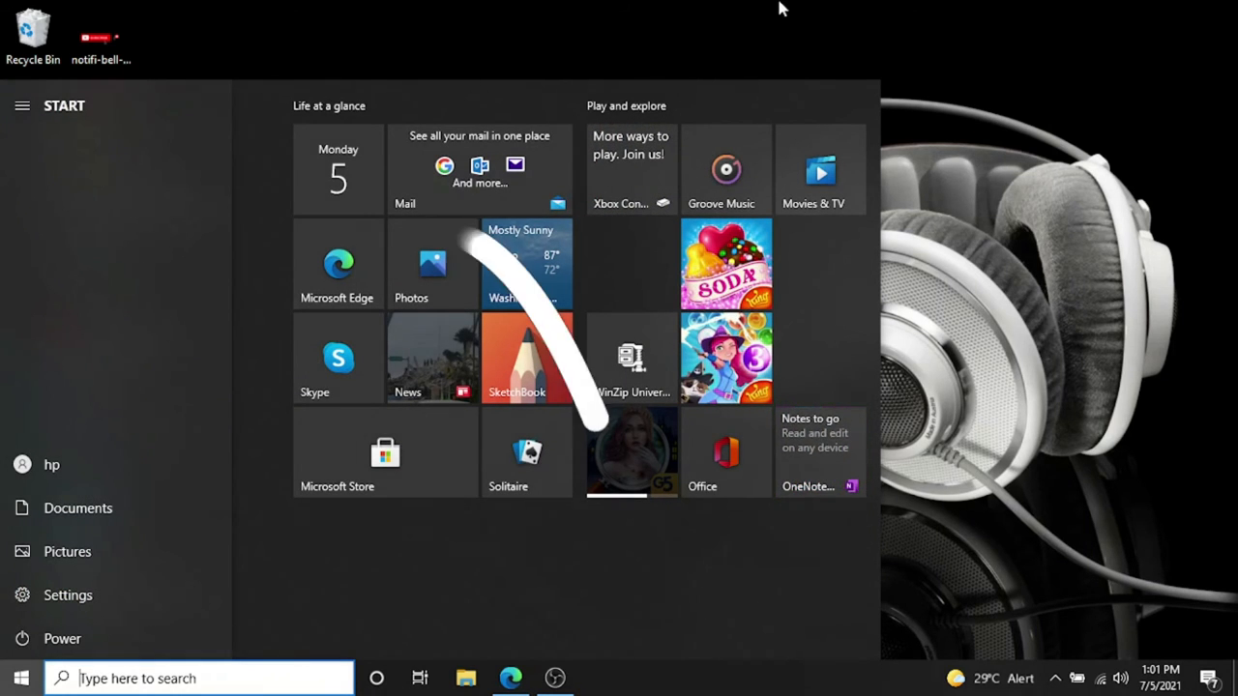
click(20, 678)
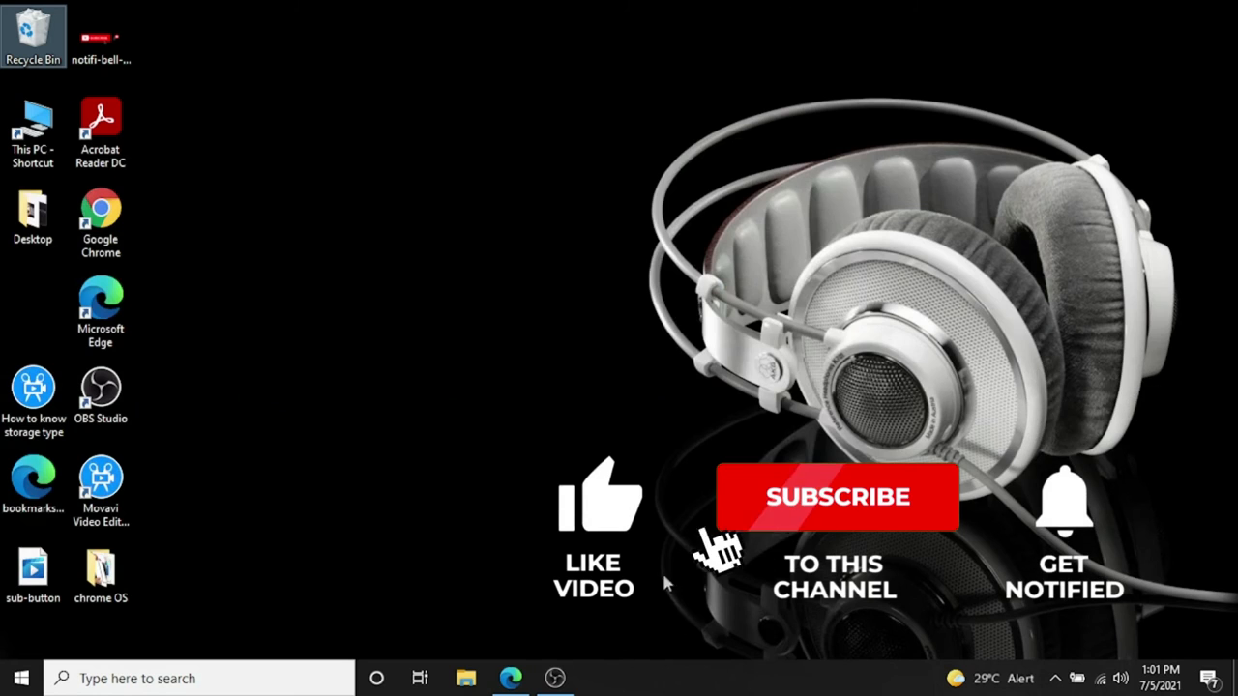